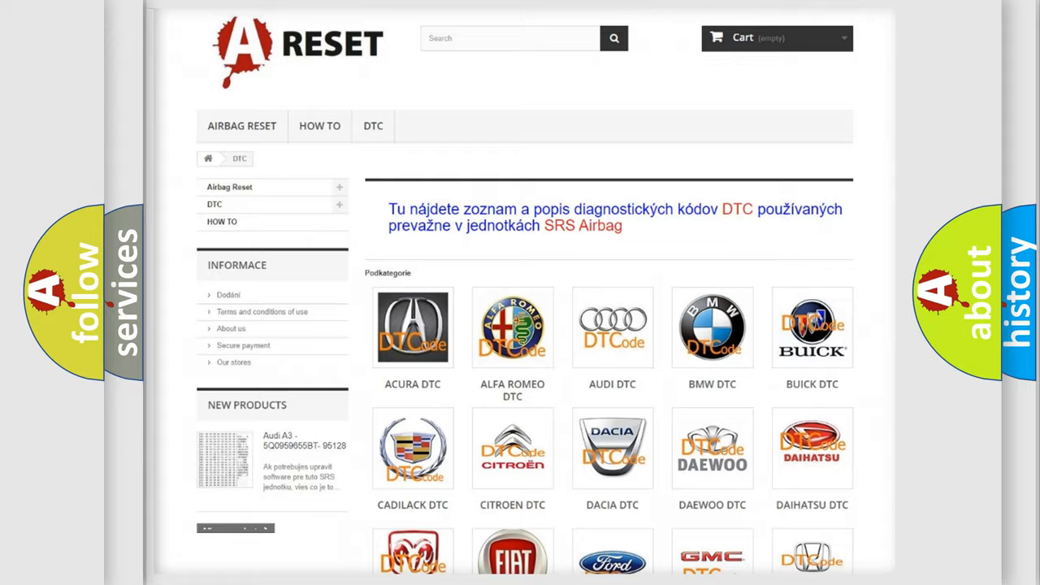
- Open the Fiat DTC page and skim its grid of diagnostic code subcategories
{"action": "scroll", "scroll_direction": "down", "scroll_amount": 3}
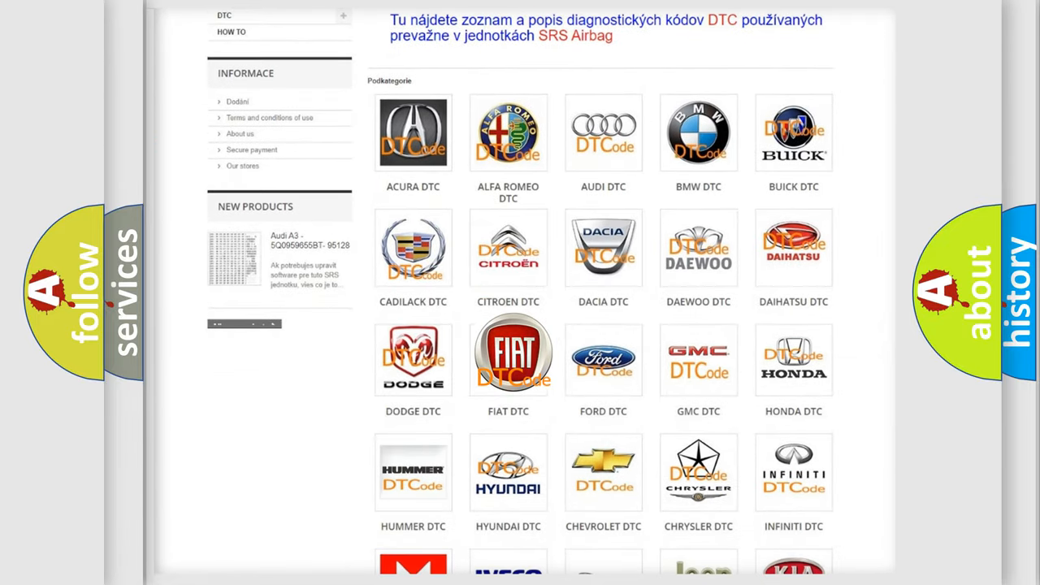
{"action": "left_click", "coordinate": [507, 354]}
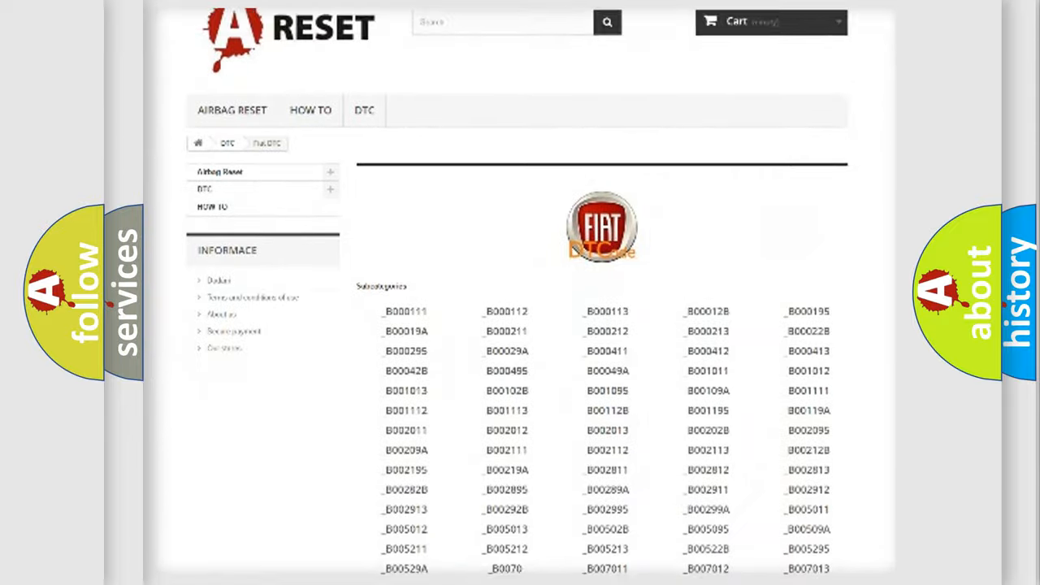
{"action": "scroll", "scroll_direction": "down", "scroll_amount": 3}
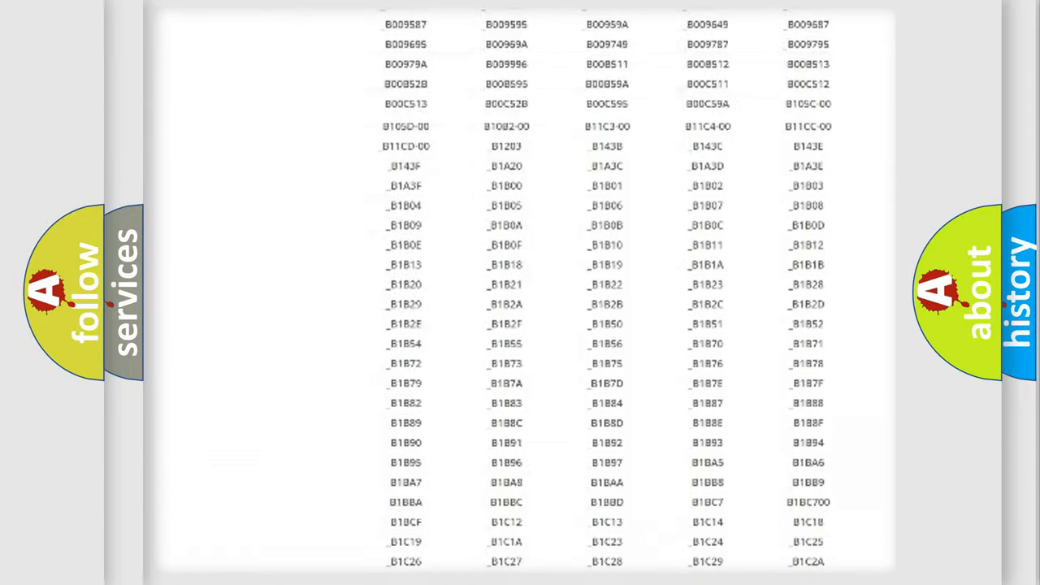
{"action": "scroll", "scroll_direction": "up", "scroll_amount": 3}
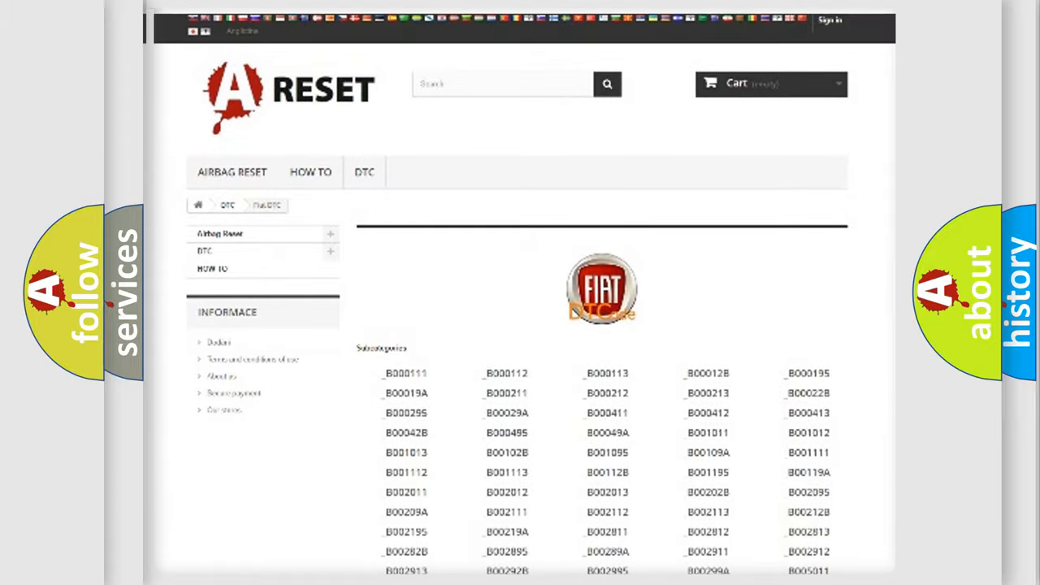